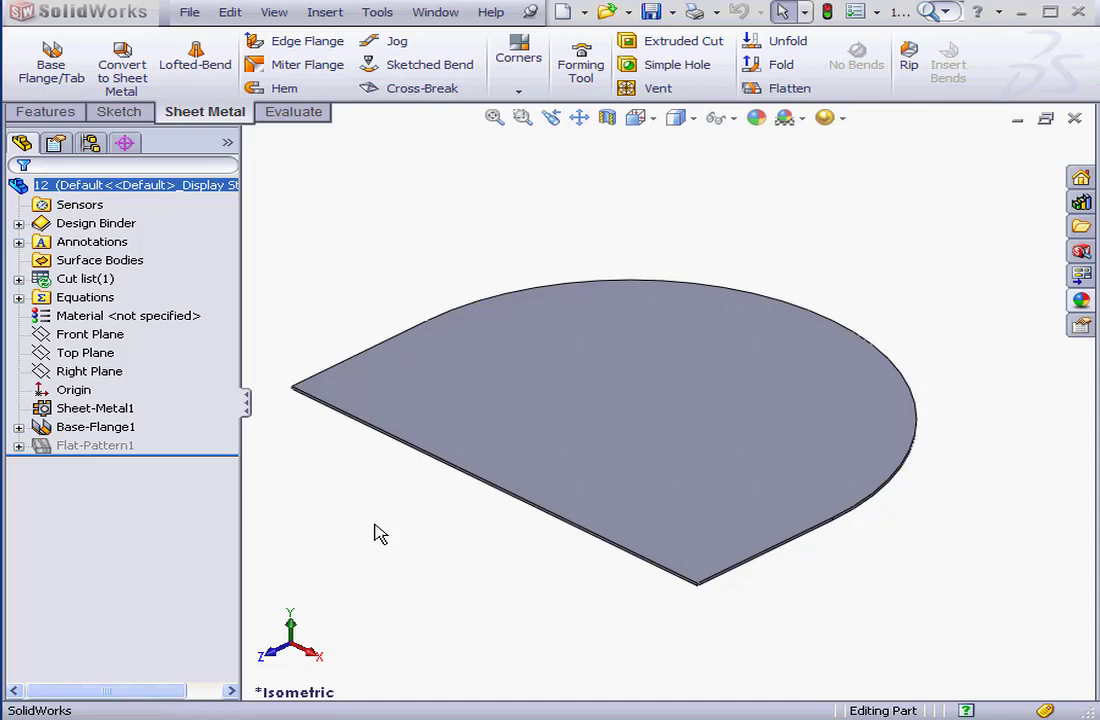
{"action": "mouse_move", "coordinate": [380, 528]}
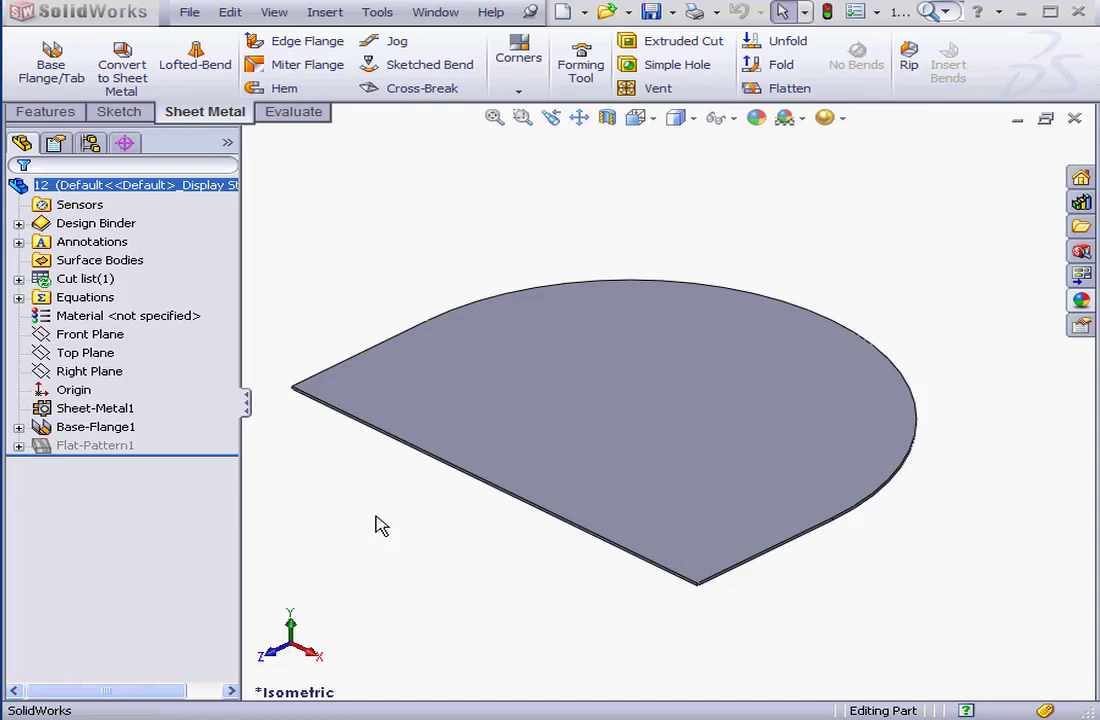
{"action": "mouse_move", "coordinate": [368, 522]}
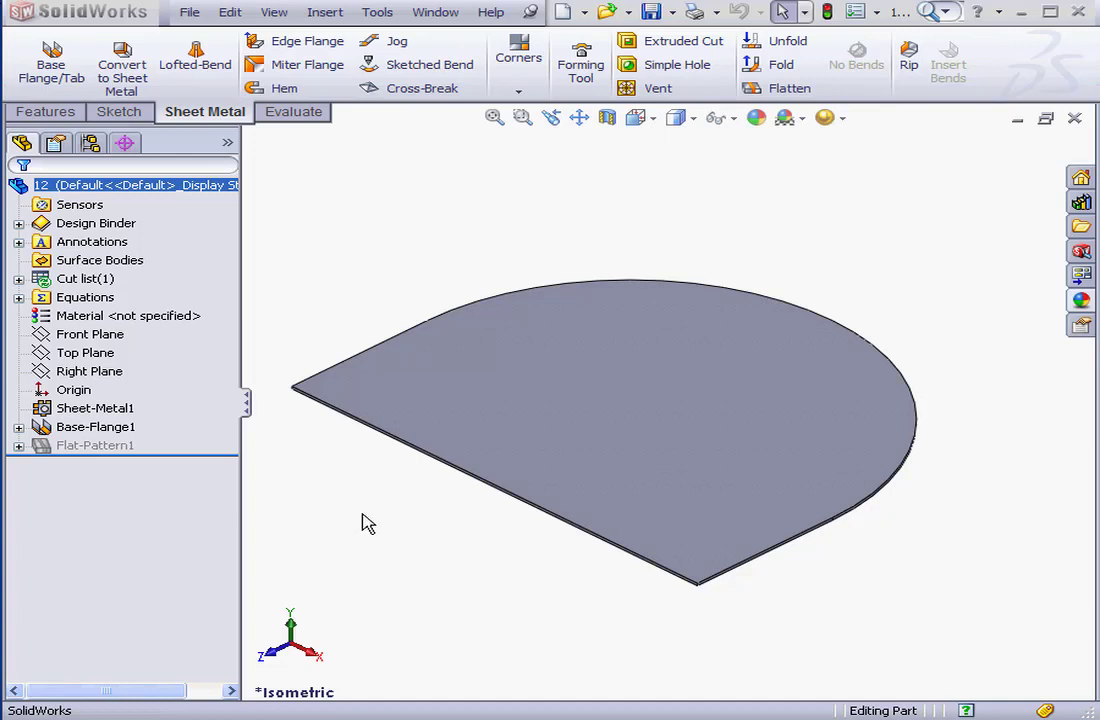
Review the base flange's sketch and its arc before returning to the part
{"action": "right_click", "coordinate": [96, 442]}
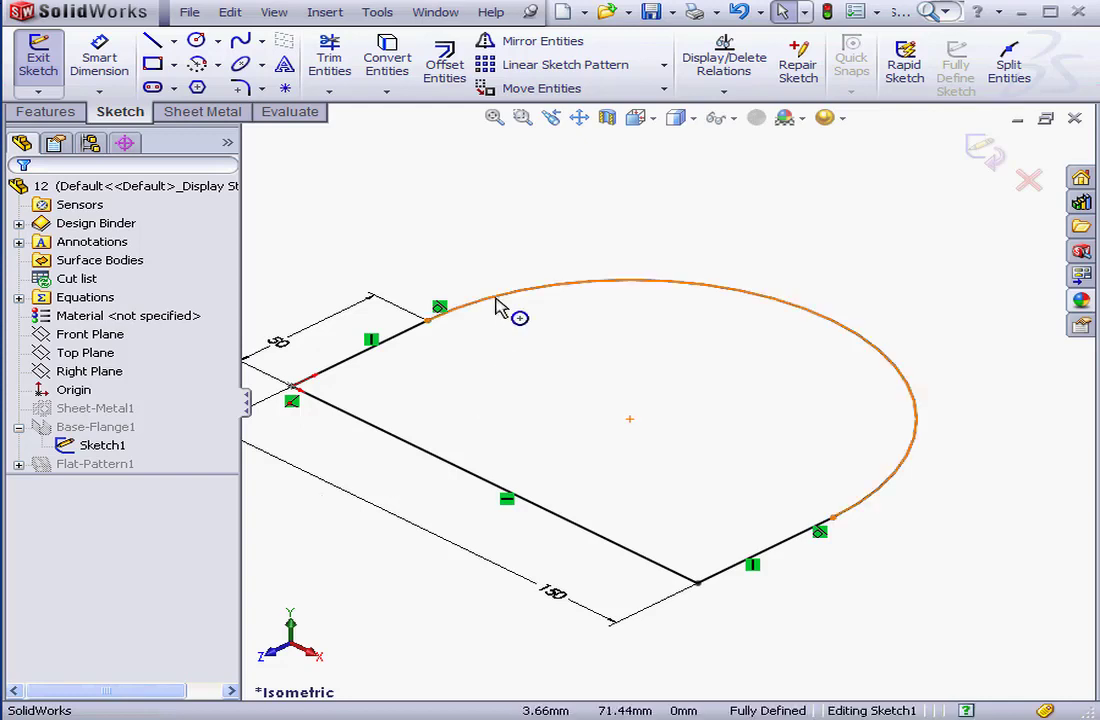
{"action": "left_click", "coordinate": [440, 306]}
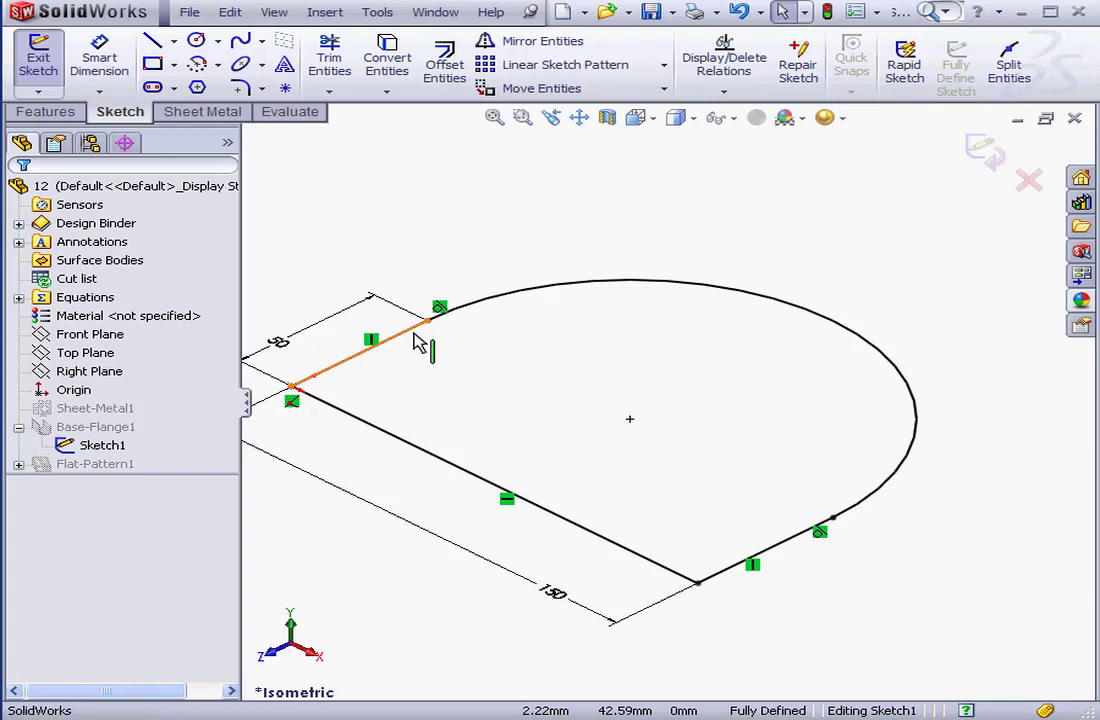
{"action": "left_click", "coordinate": [38, 56]}
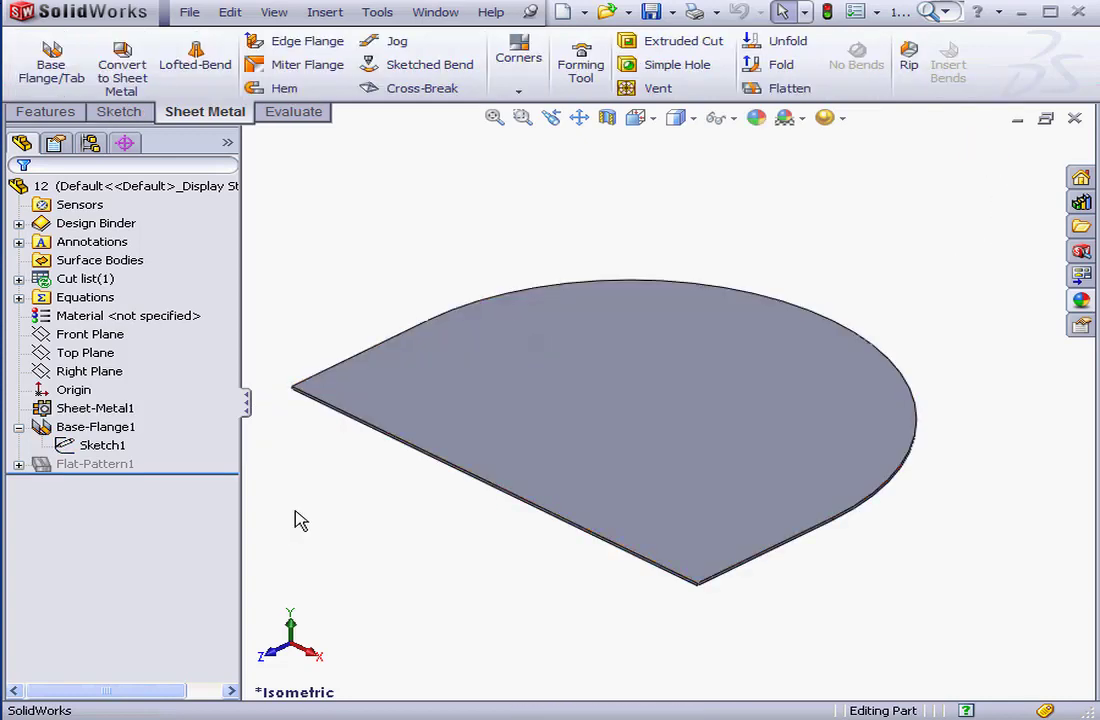
{"action": "mouse_move", "coordinate": [308, 40]}
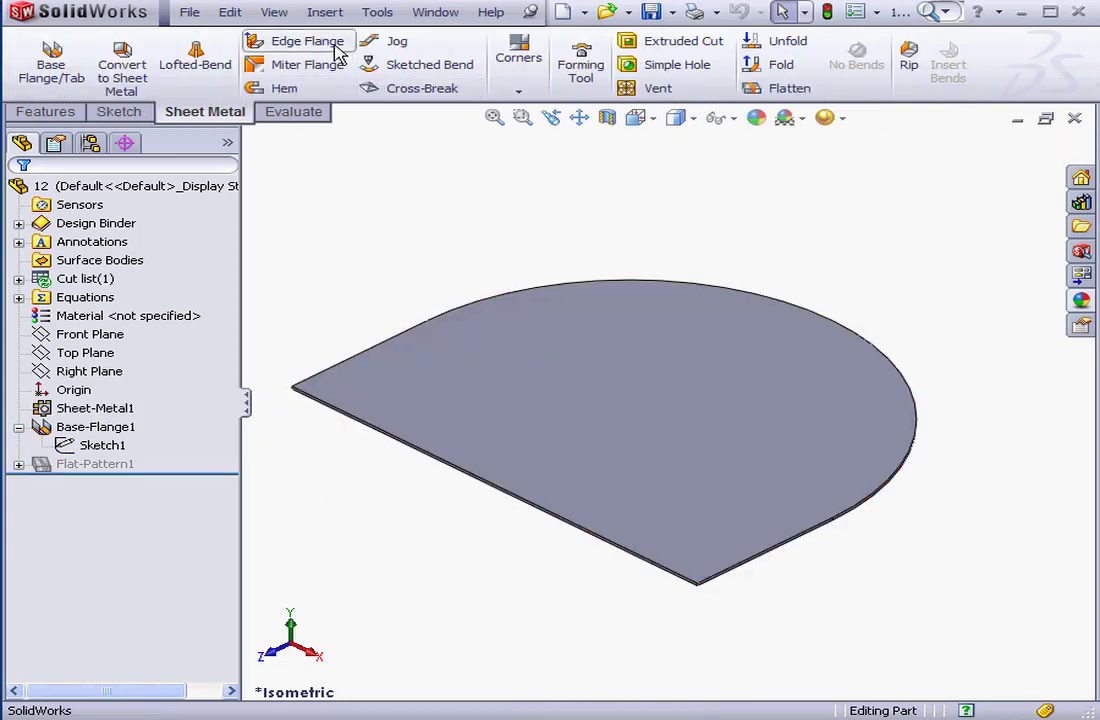
Preview a 34 mm edge flange along the curved edge and both short straight edges
{"action": "left_click", "coordinate": [308, 40]}
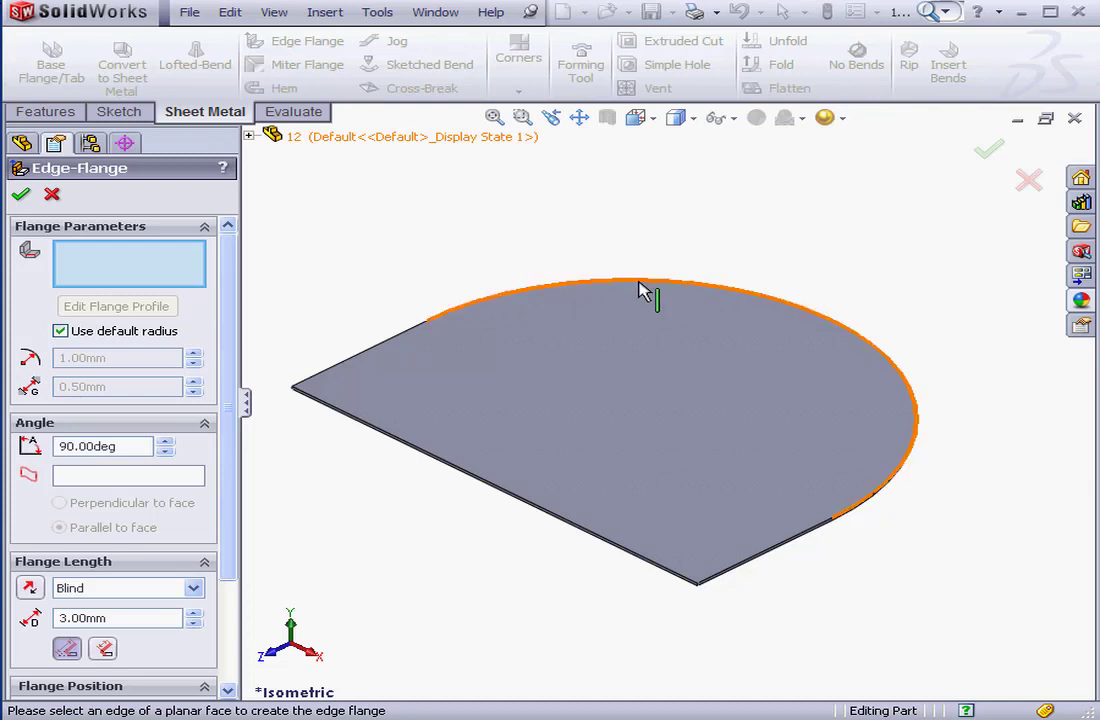
{"action": "left_click", "coordinate": [640, 290]}
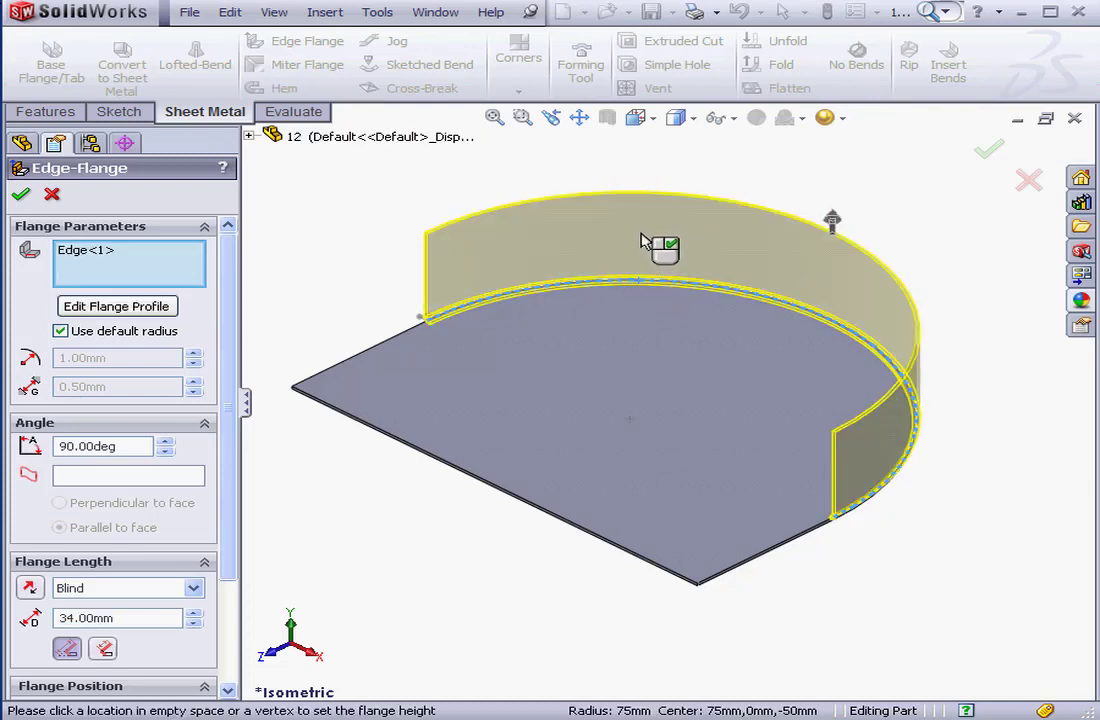
{"action": "mouse_move", "coordinate": [612, 254]}
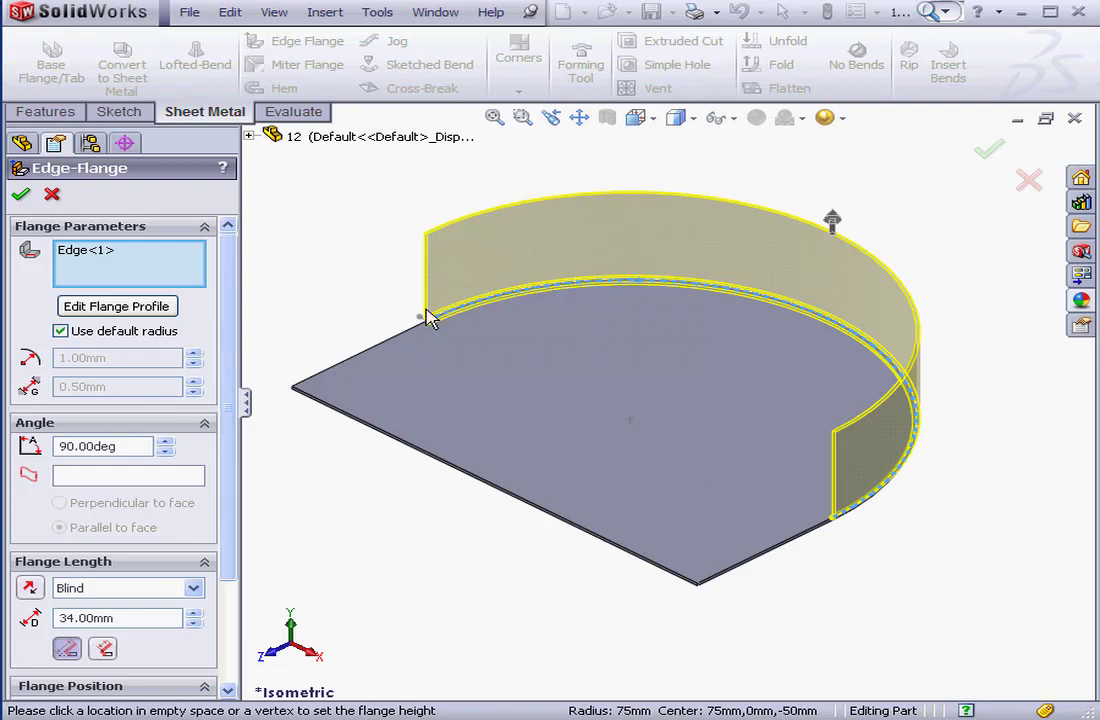
{"action": "left_click", "coordinate": [424, 304]}
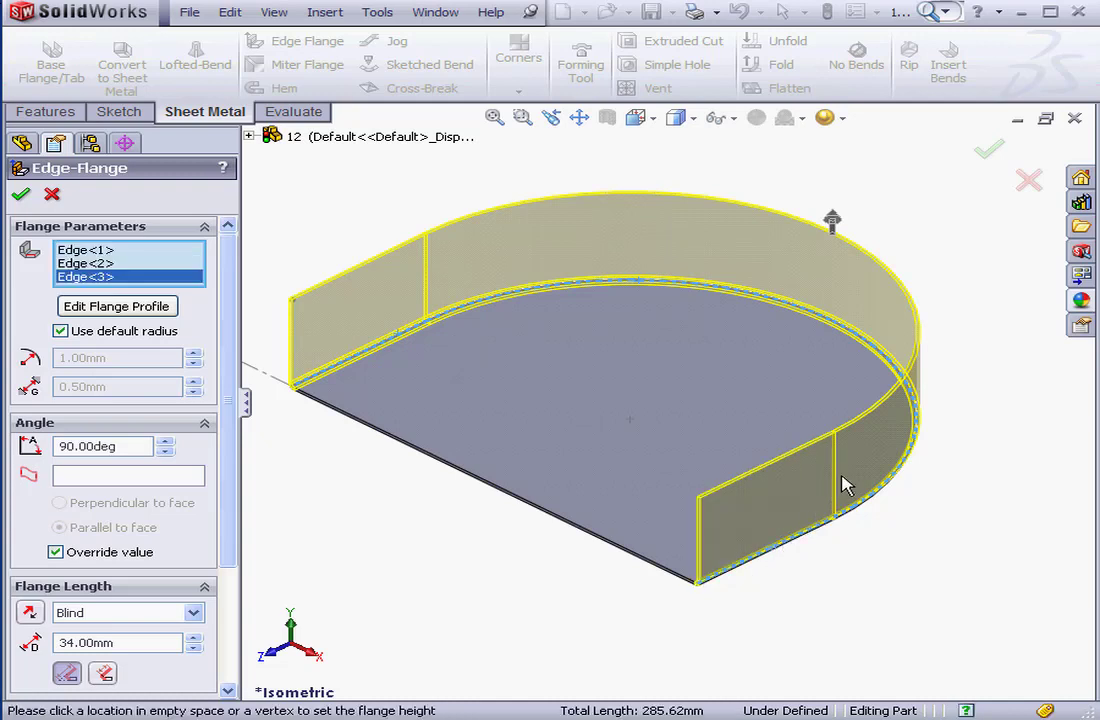
{"action": "mouse_move", "coordinate": [484, 482]}
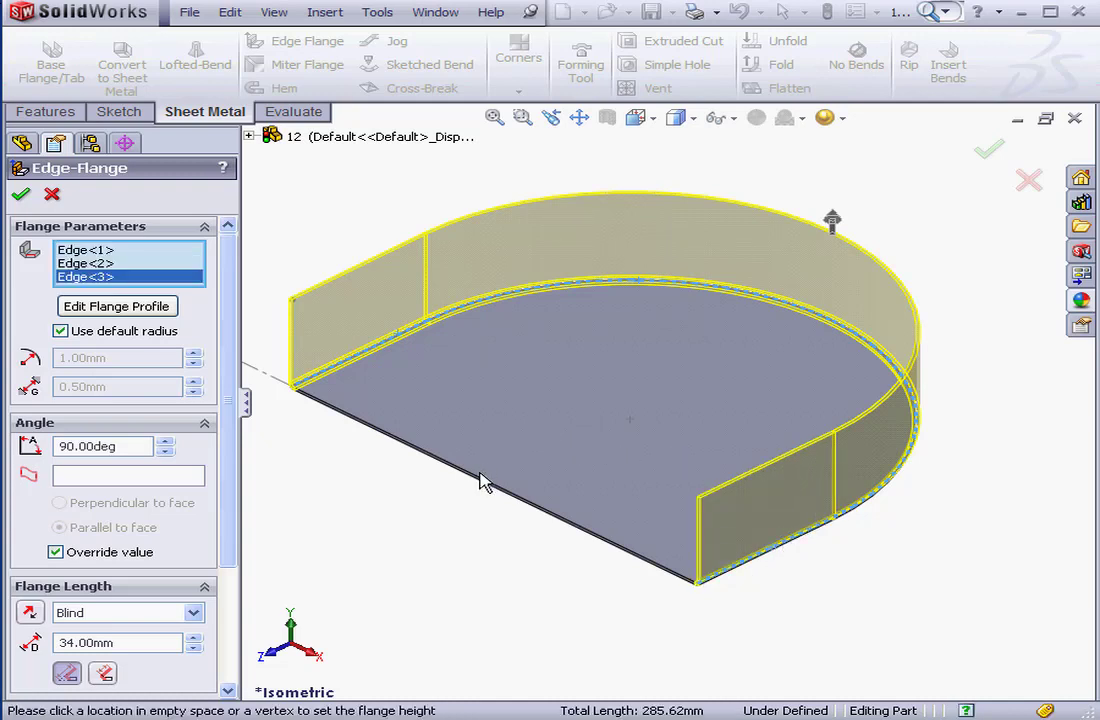
{"action": "left_click", "coordinate": [490, 490]}
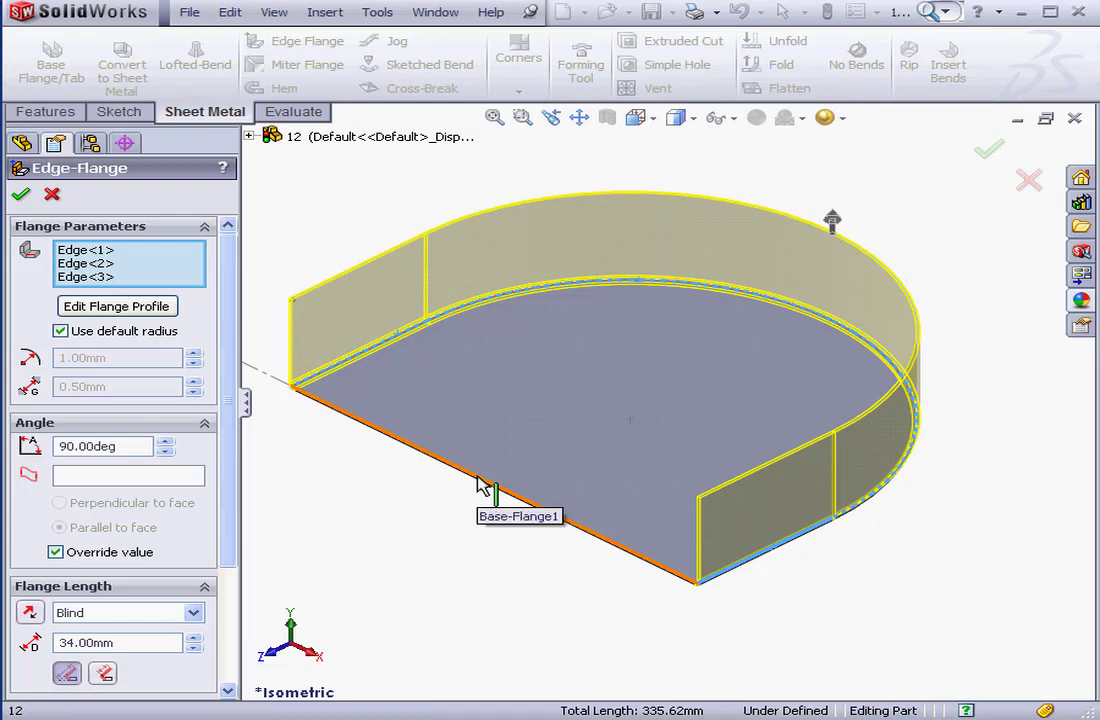
{"action": "mouse_move", "coordinate": [484, 490]}
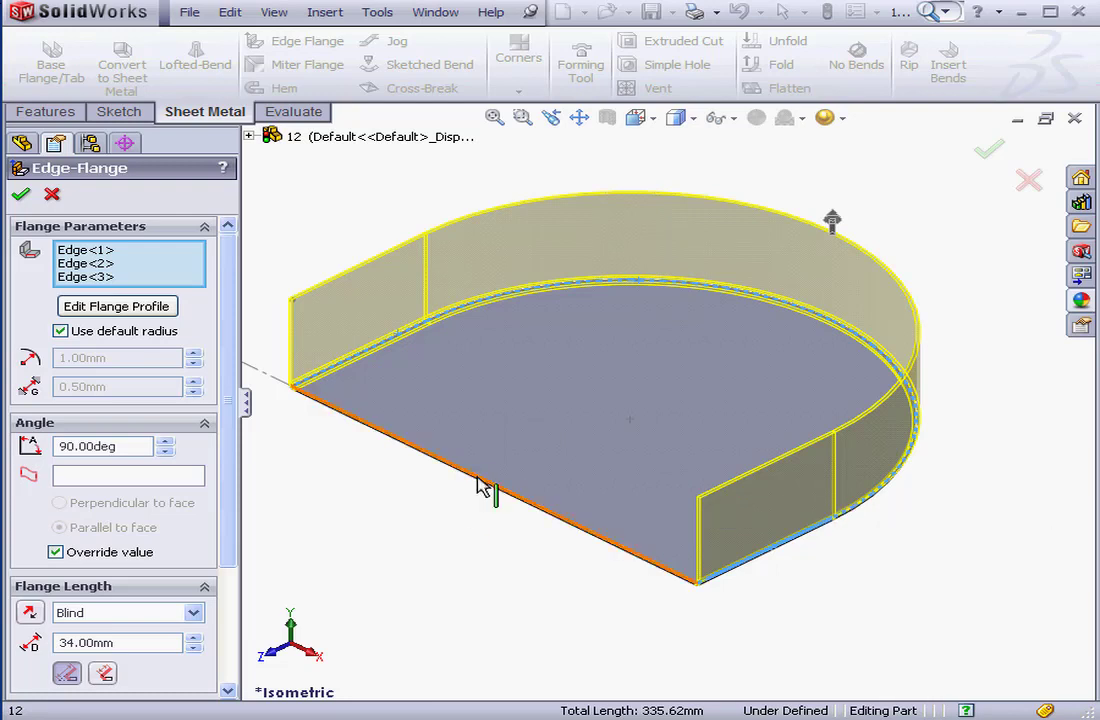
{"action": "scroll", "scroll_direction": "down", "scroll_amount": 3}
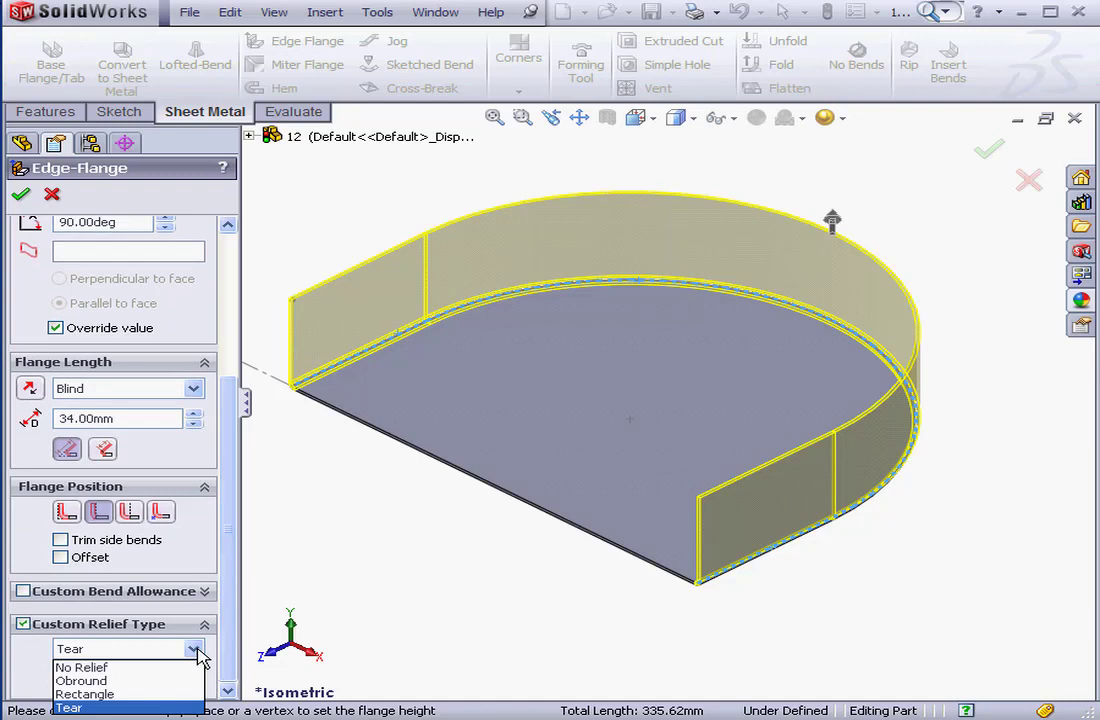
{"action": "mouse_move", "coordinate": [170, 660]}
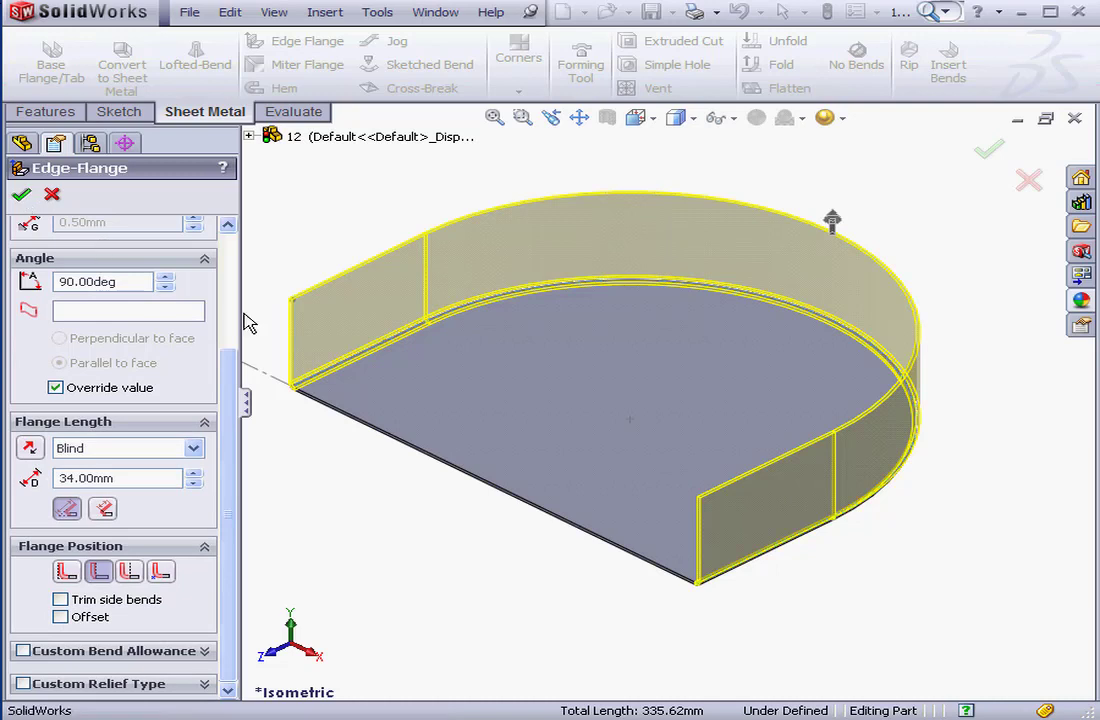
Confirm the edge flanges, then show the part as its unfolded flat pattern
{"action": "left_click", "coordinate": [20, 194]}
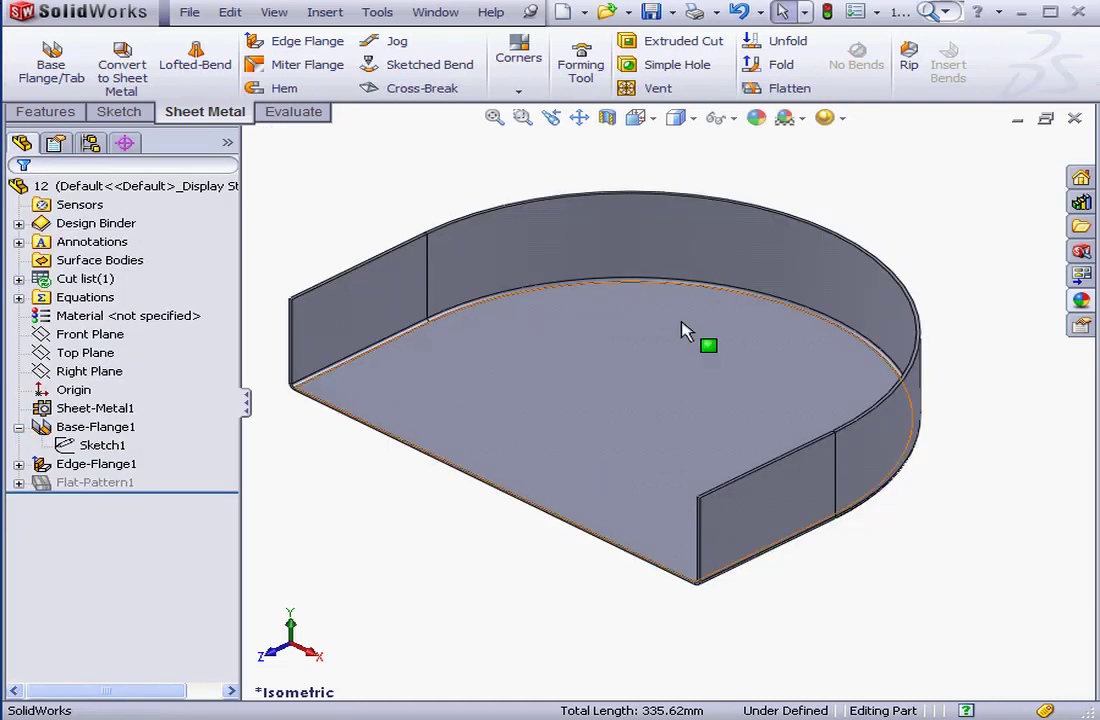
{"action": "left_click", "coordinate": [780, 88]}
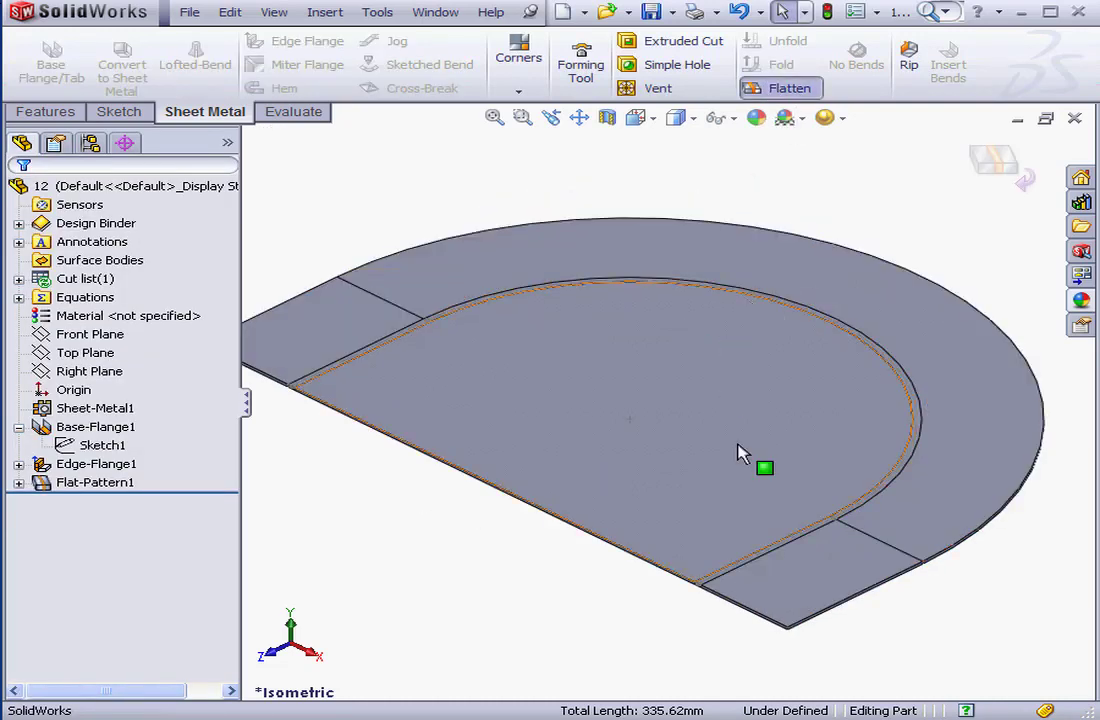